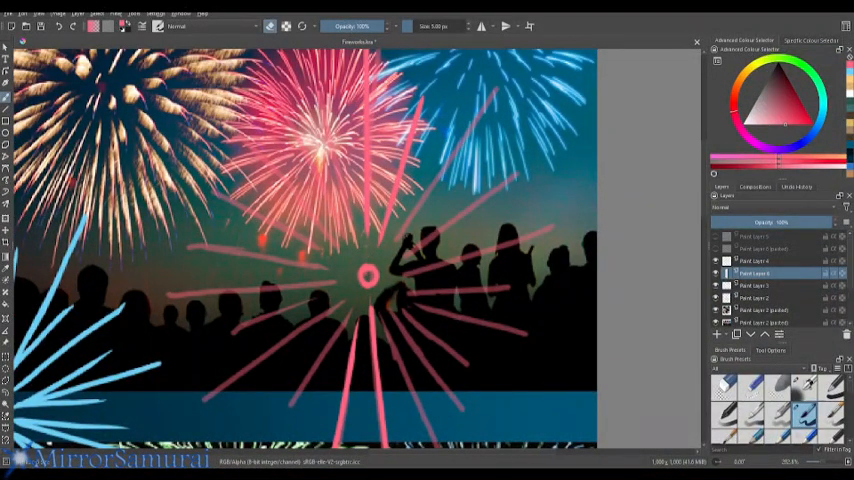
Step: Paint a straight pink ray from the burst centre out toward the upper right
drag(367, 273, 490, 95)
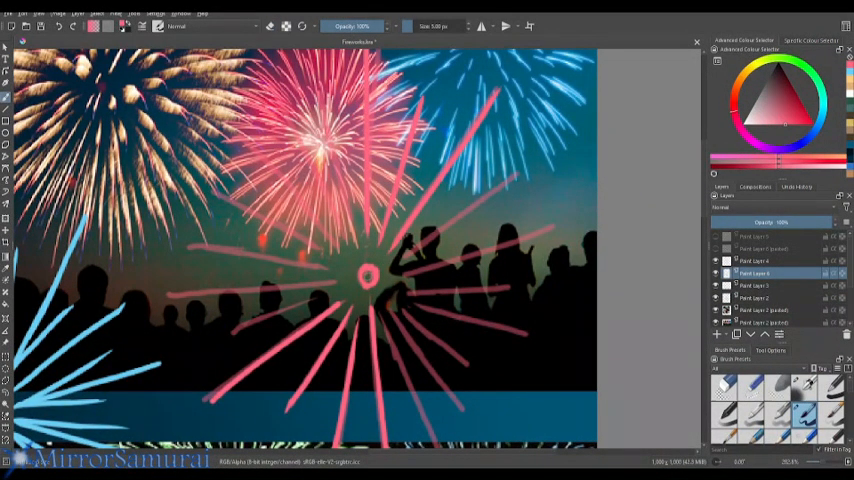